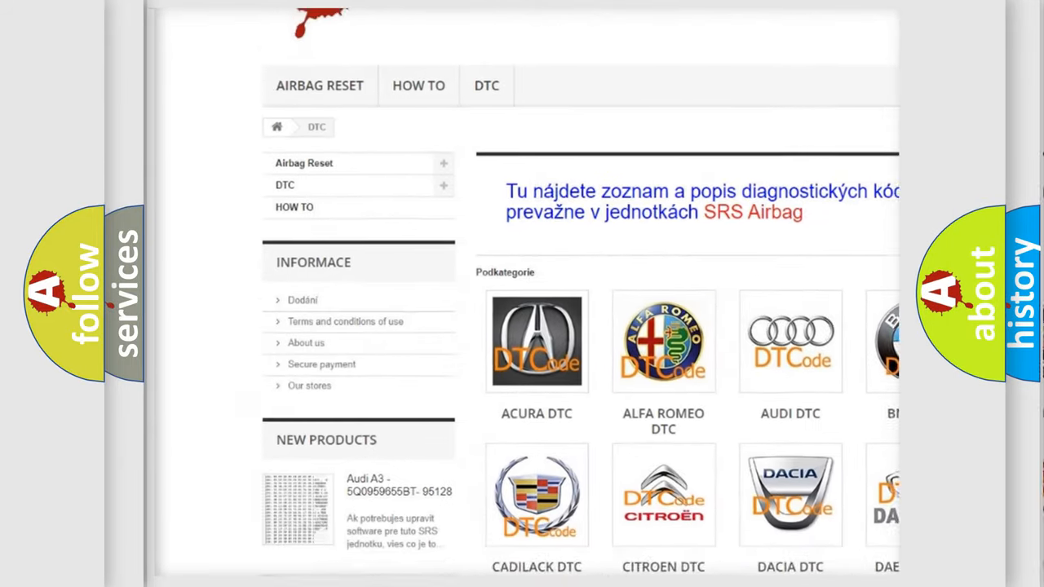
scroll("down", 3)
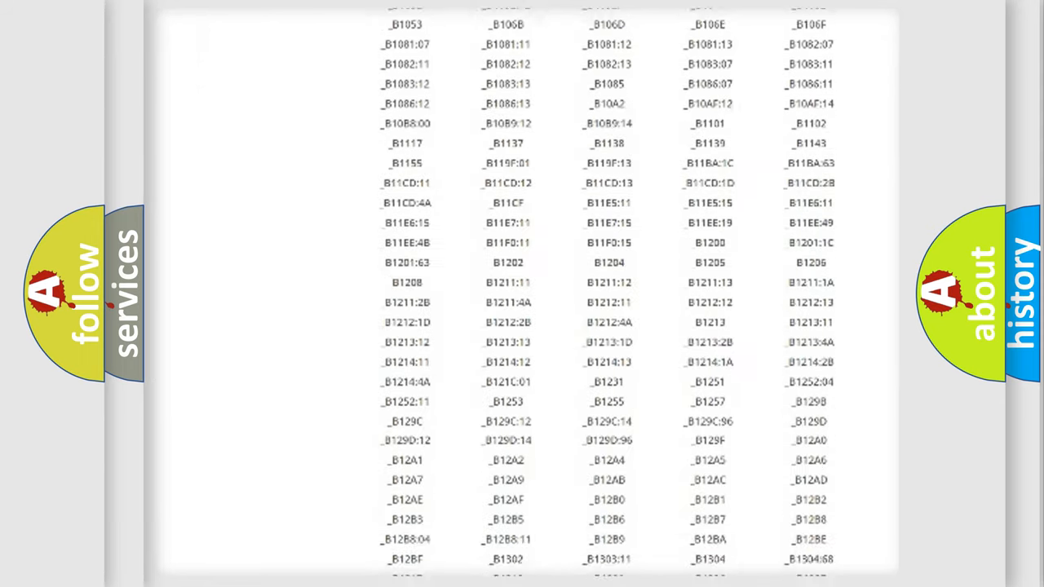
scroll("down", 3)
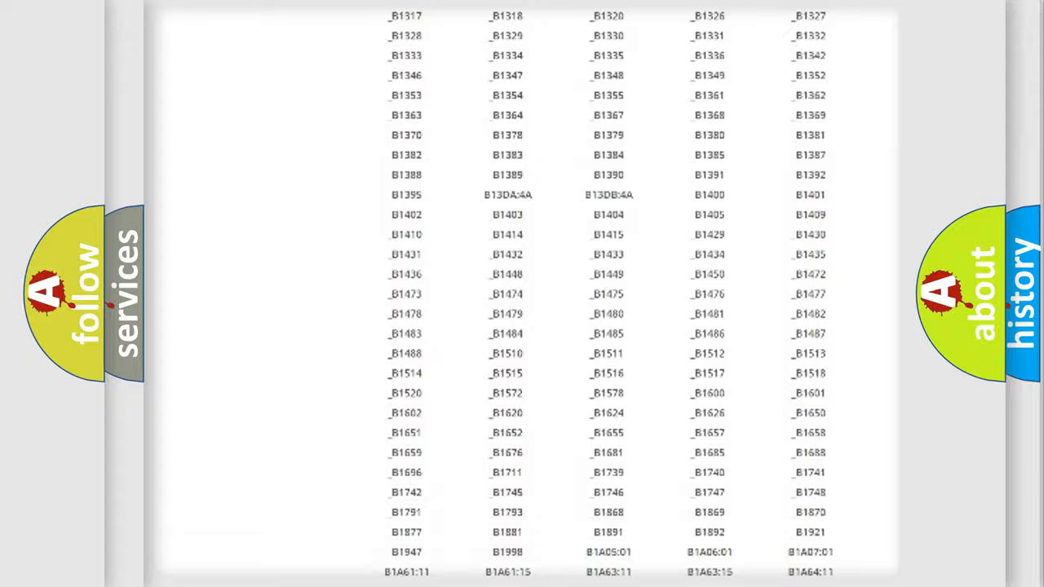